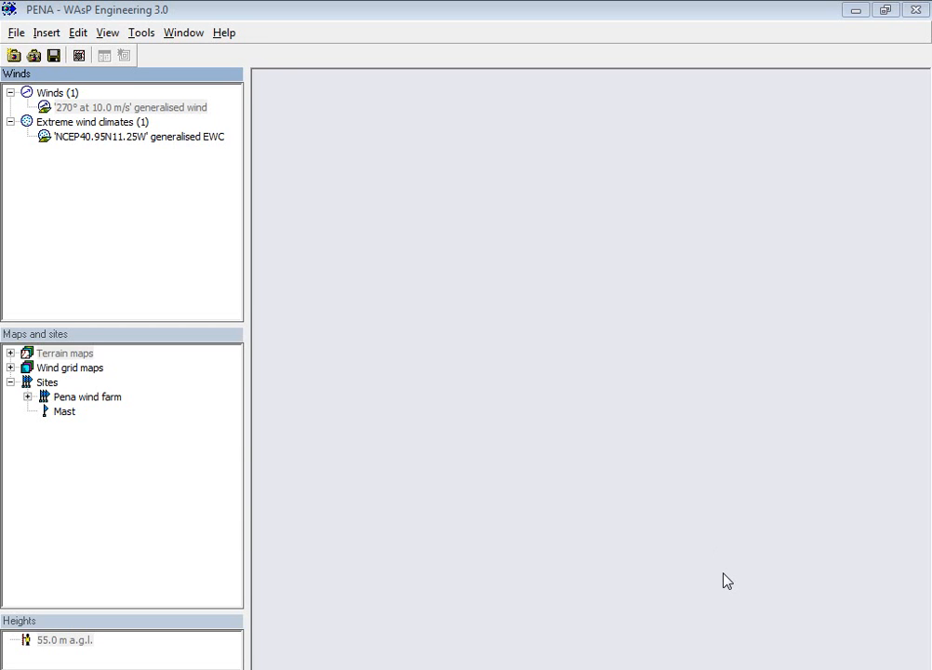
pyautogui.moveTo(127, 35)
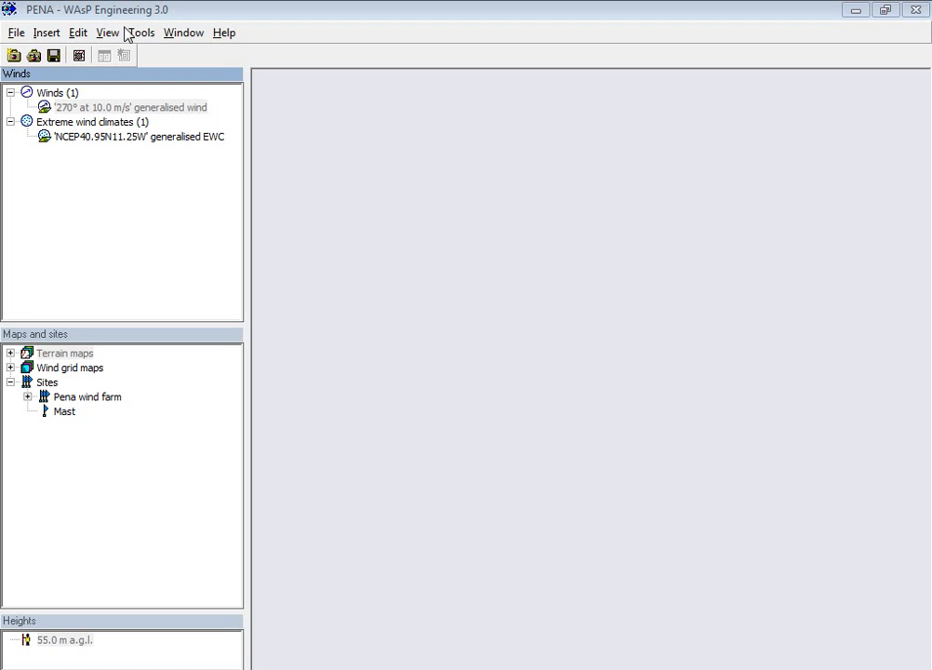
pyautogui.moveTo(60, 49)
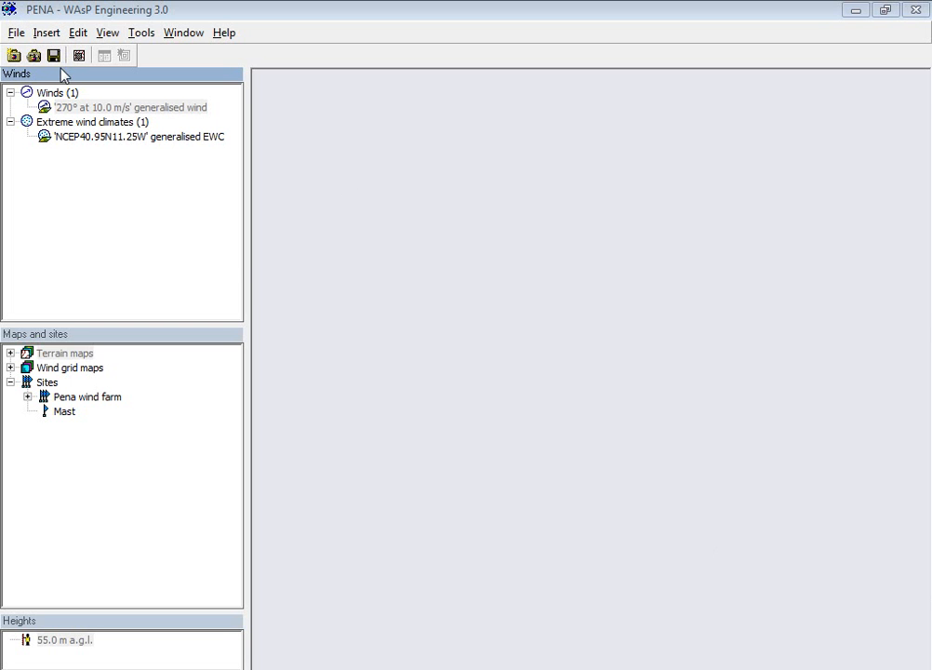
pyautogui.moveTo(33, 300)
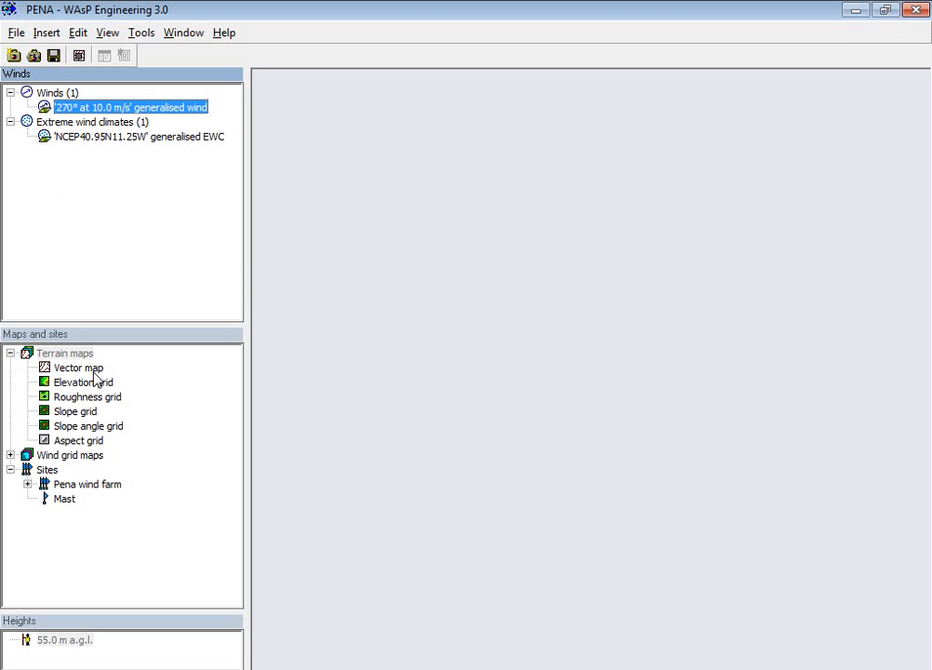
# Open the Pena vector map in a spatial view and select the slope angle grid.
pyautogui.doubleClick(79, 367)
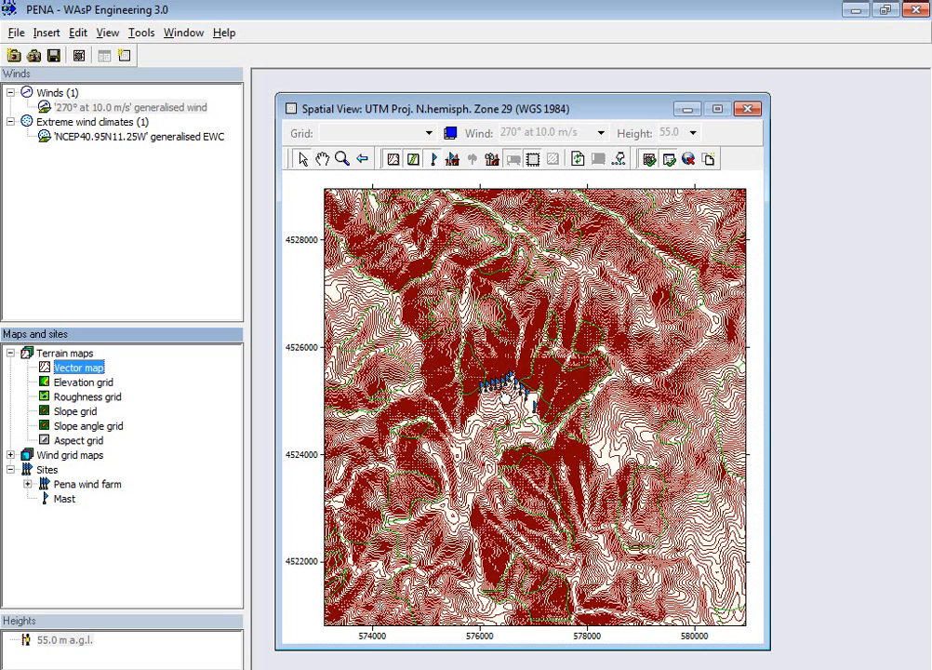
pyautogui.moveTo(505, 391)
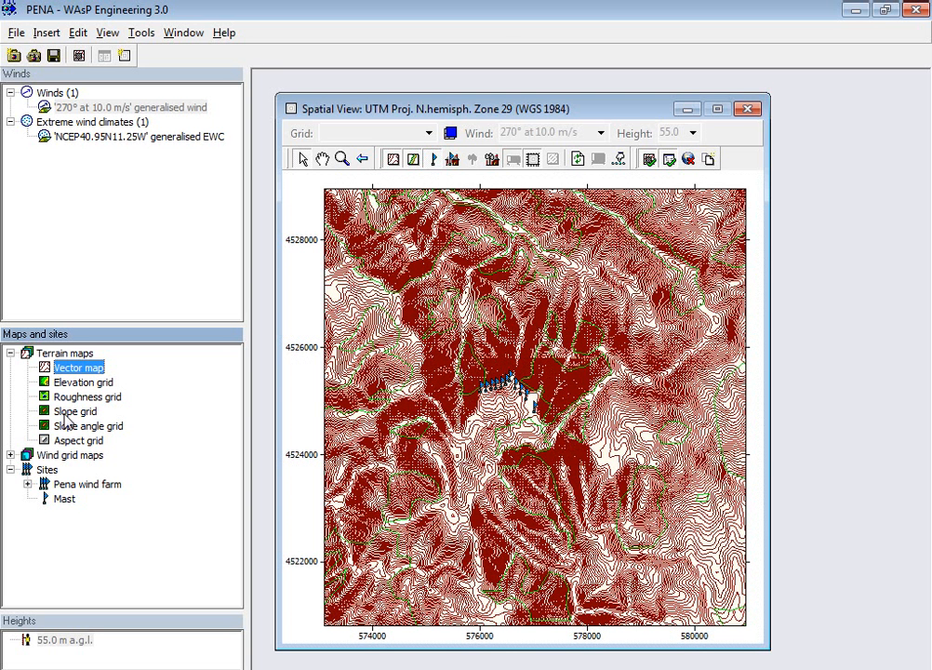
pyautogui.moveTo(64, 433)
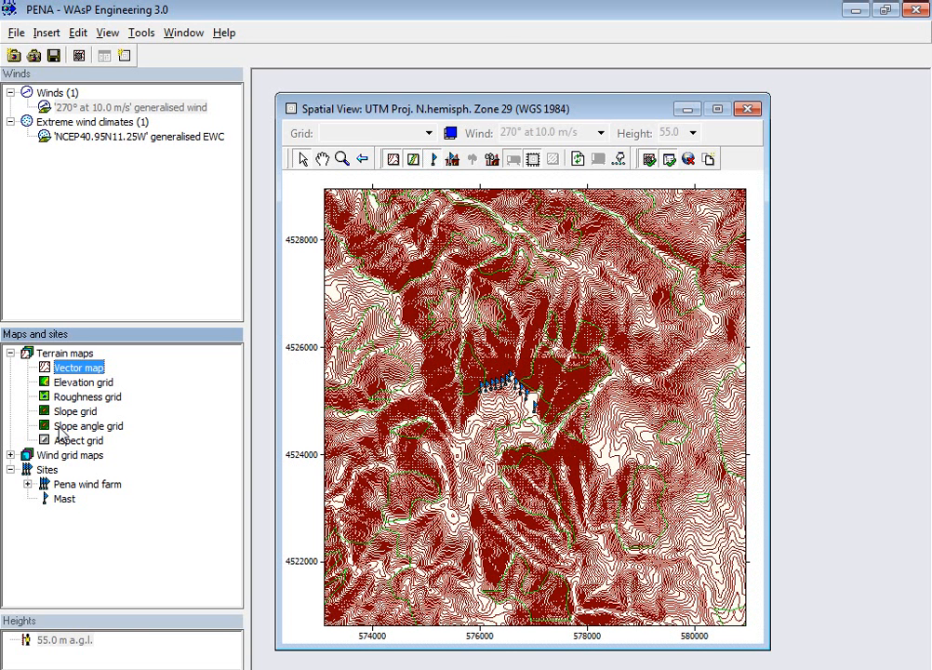
pyautogui.click(88, 425)
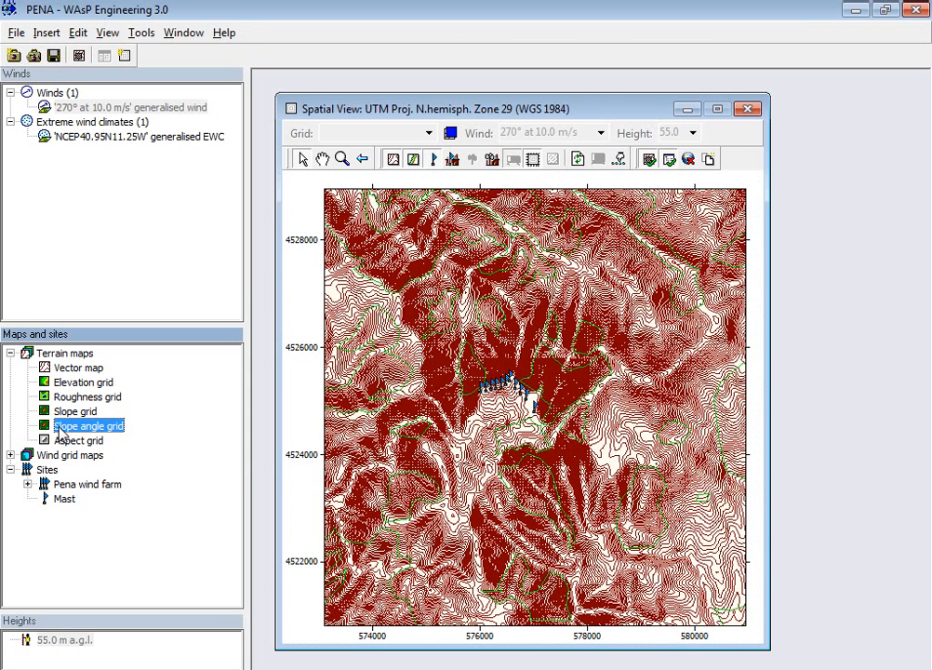
pyautogui.moveTo(135, 445)
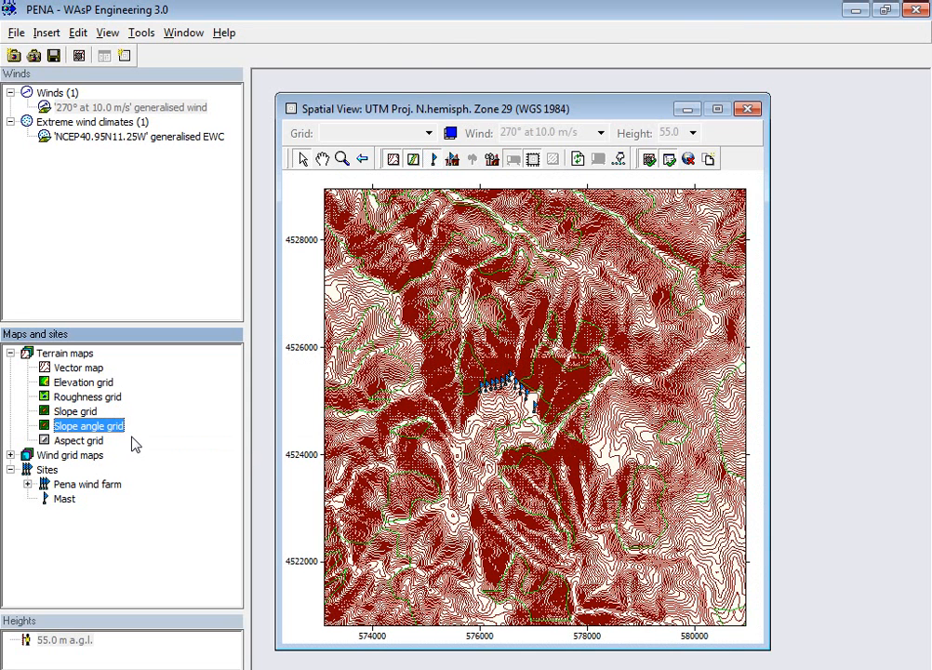
# Open the slope angle grid in a second spatial view.
pyautogui.doubleClick(87, 425)
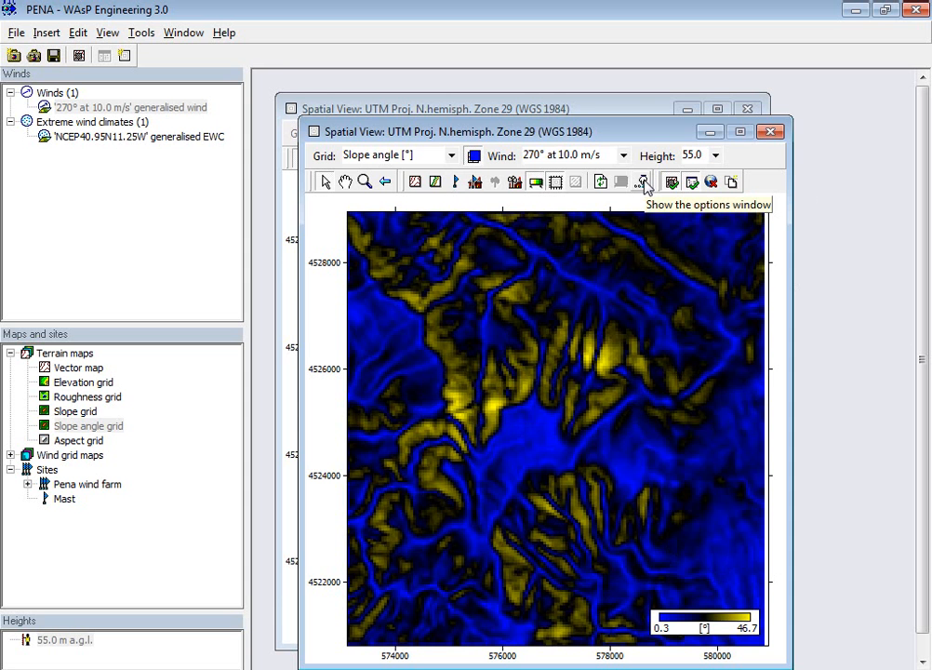
# Fix the slope angle colour scale at minimum 0 and maximum 20 degrees.
pyautogui.click(643, 181)
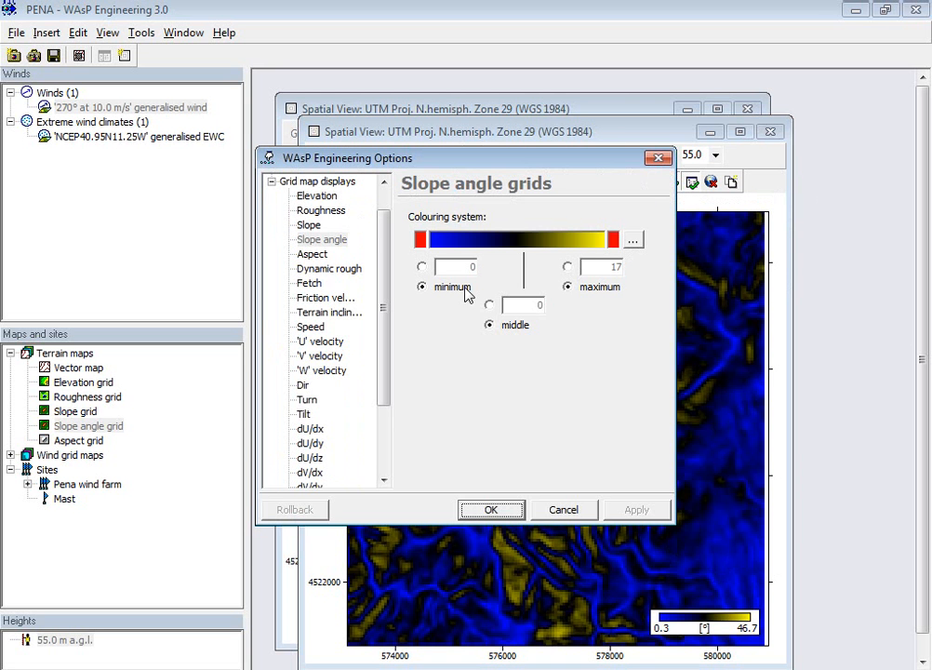
pyautogui.click(567, 267)
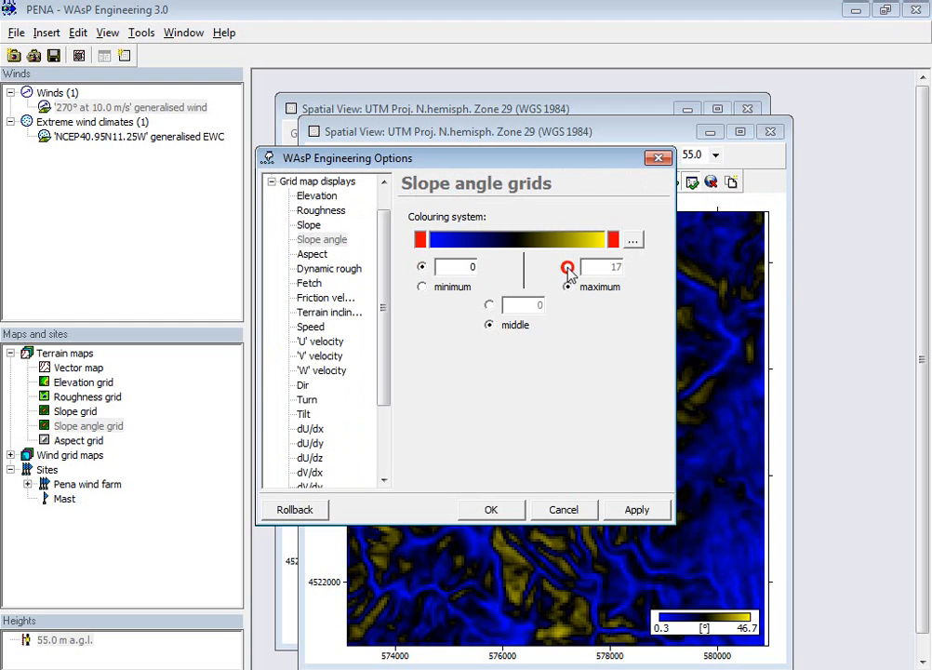
pyautogui.click(567, 266)
pyautogui.write('20')
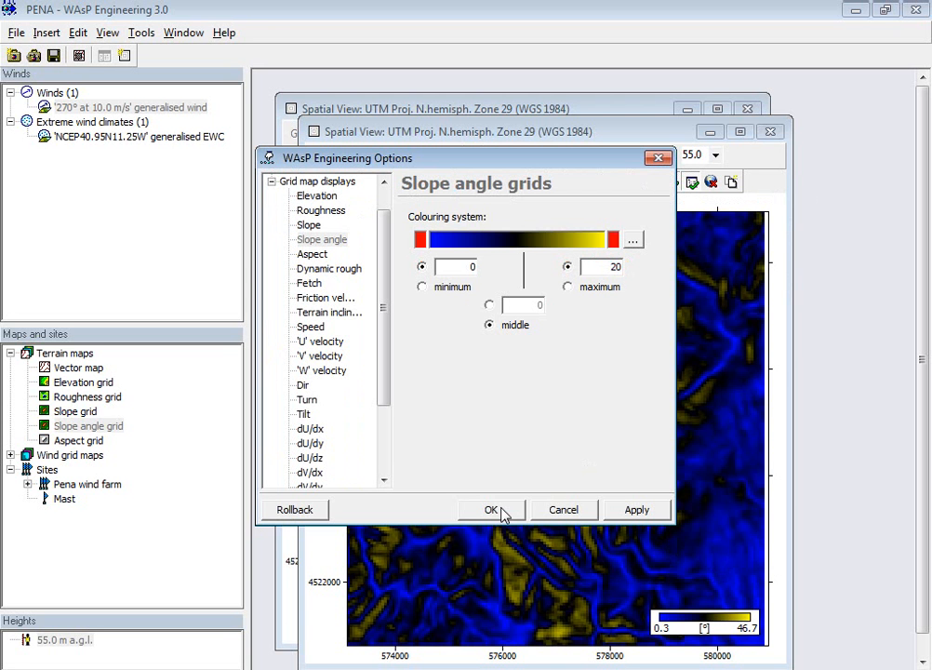
pyautogui.click(492, 509)
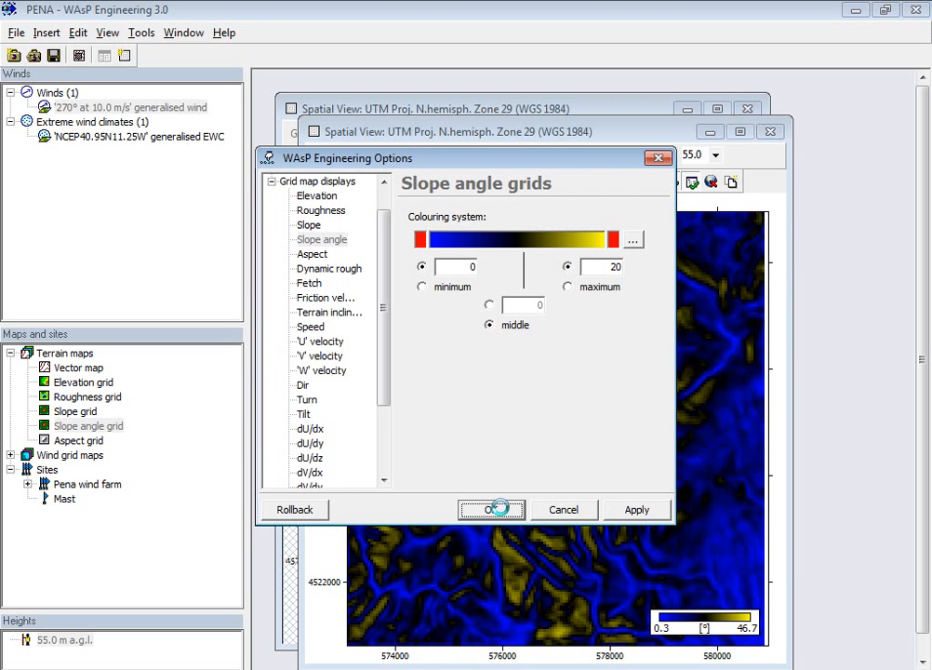
pyautogui.click(492, 509)
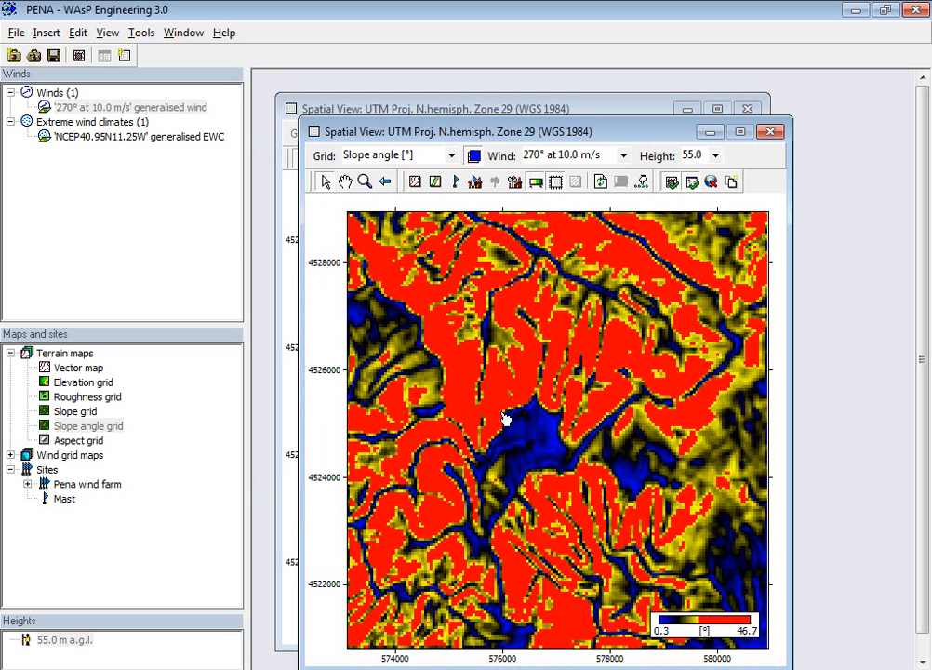
pyautogui.moveTo(390, 192)
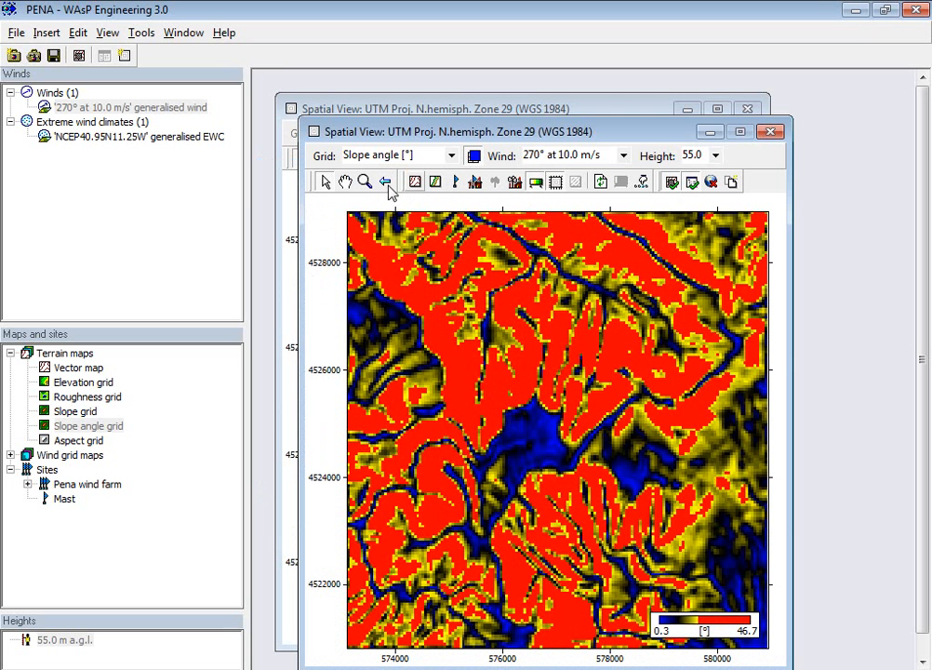
pyautogui.moveTo(326, 183)
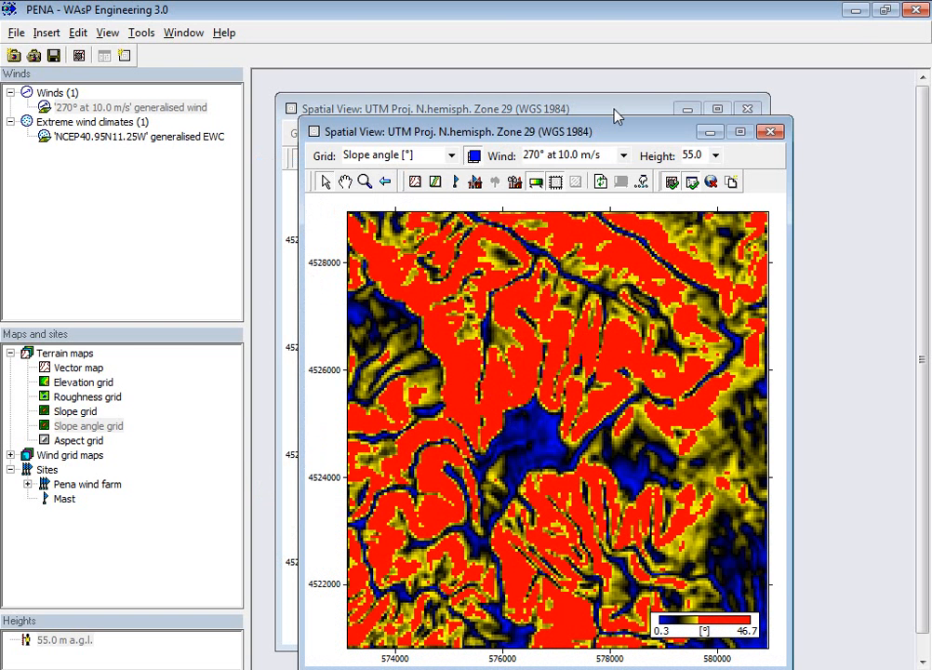
pyautogui.moveTo(270, 100)
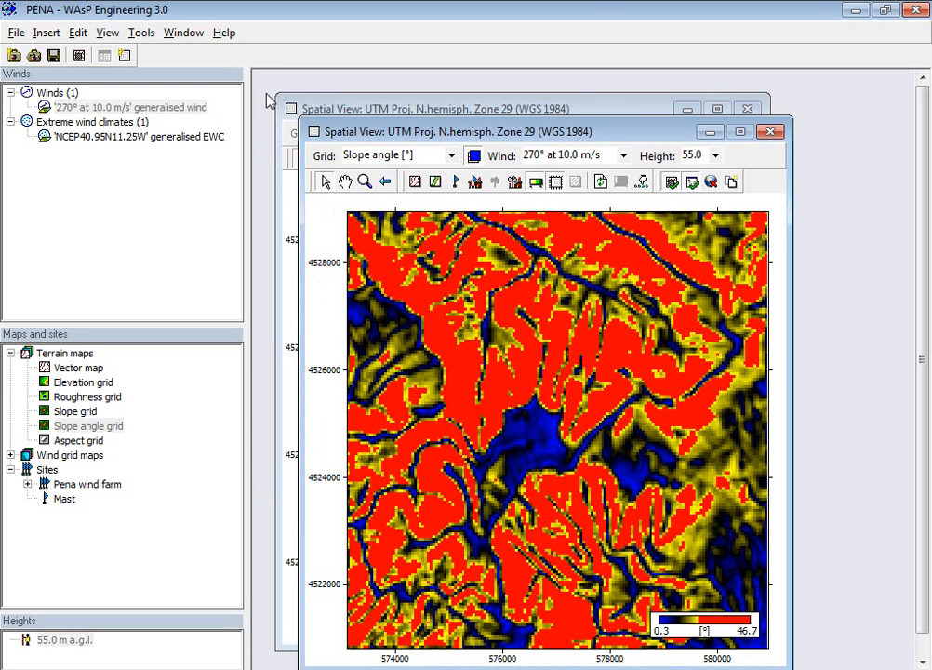
pyautogui.moveTo(166, 117)
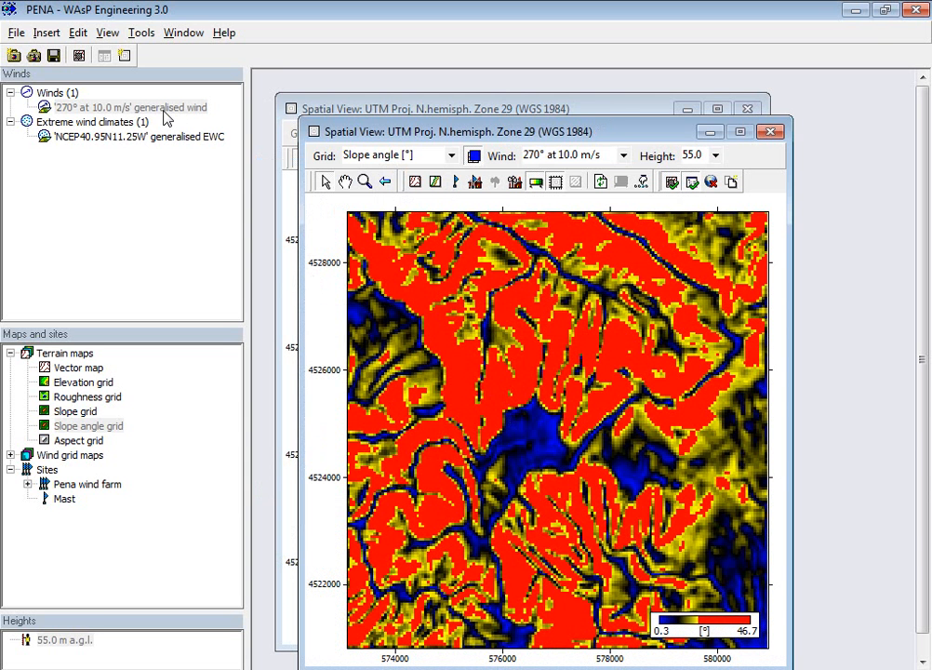
# Close the slope angle view, expand Wind grid maps and select the speed grid.
pyautogui.click(126, 106)
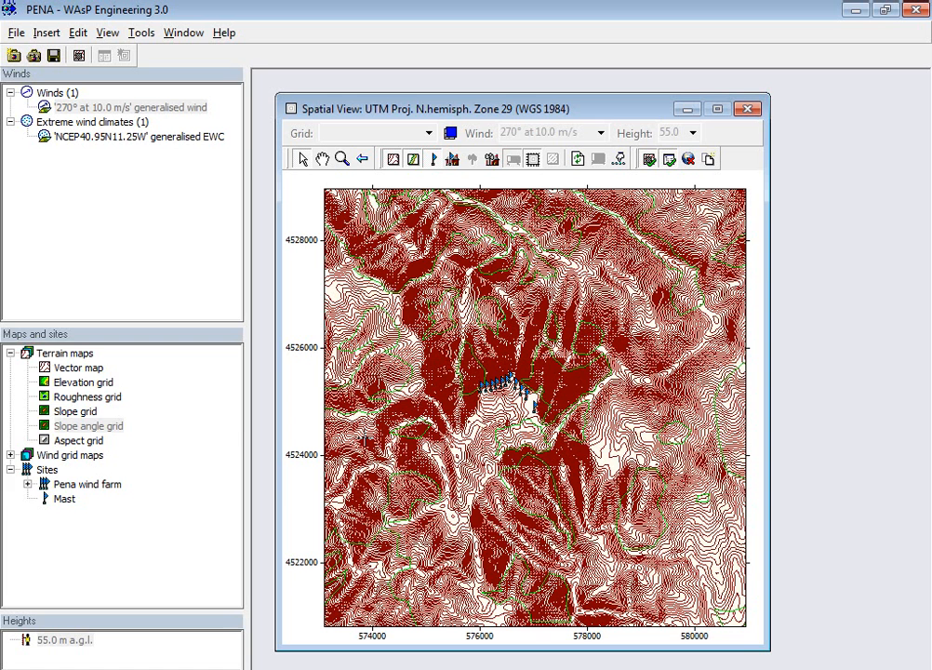
pyautogui.click(10, 353)
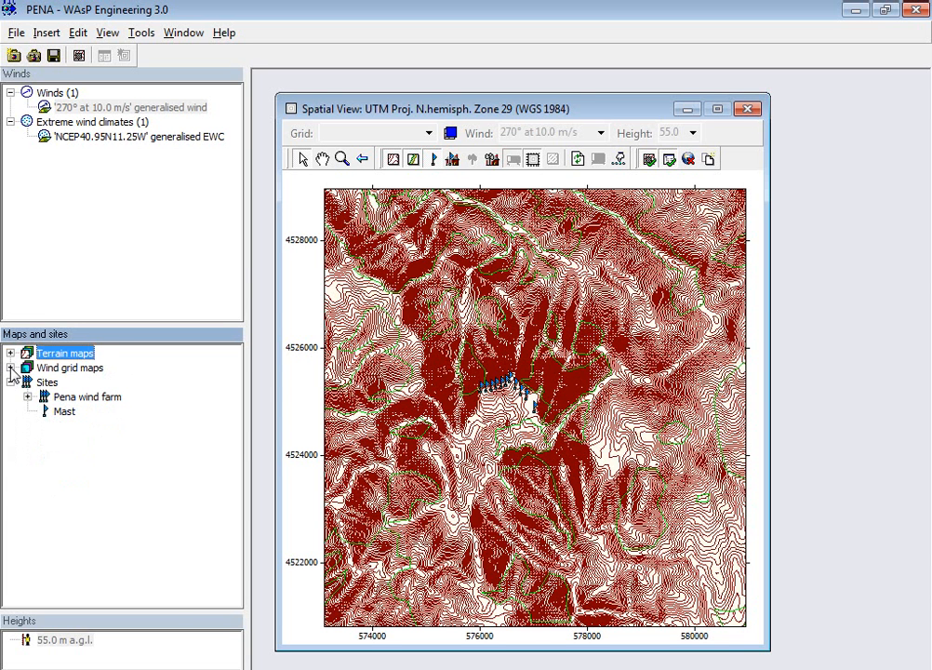
pyautogui.click(10, 367)
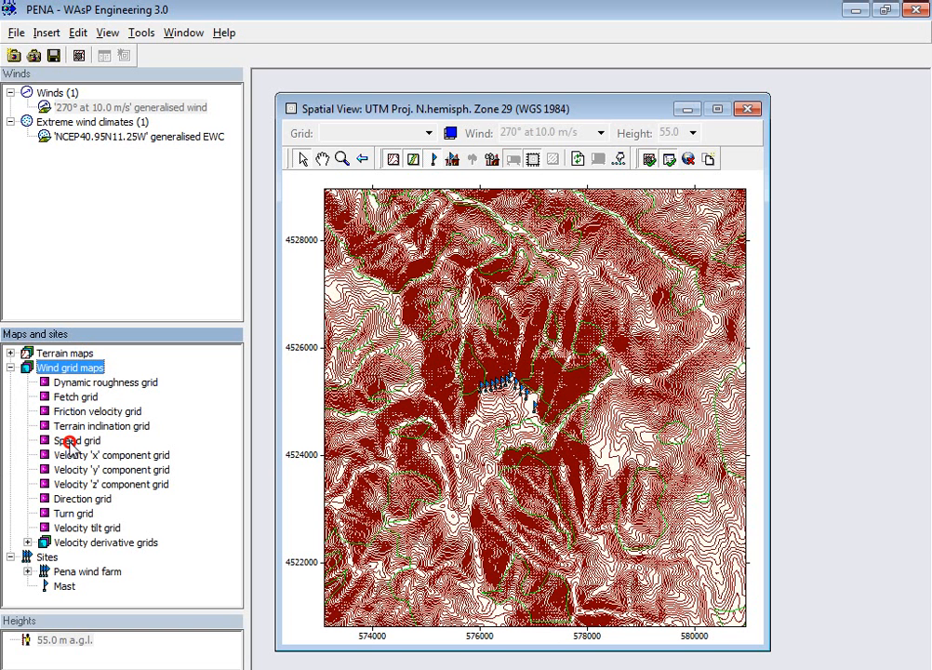
pyautogui.click(80, 440)
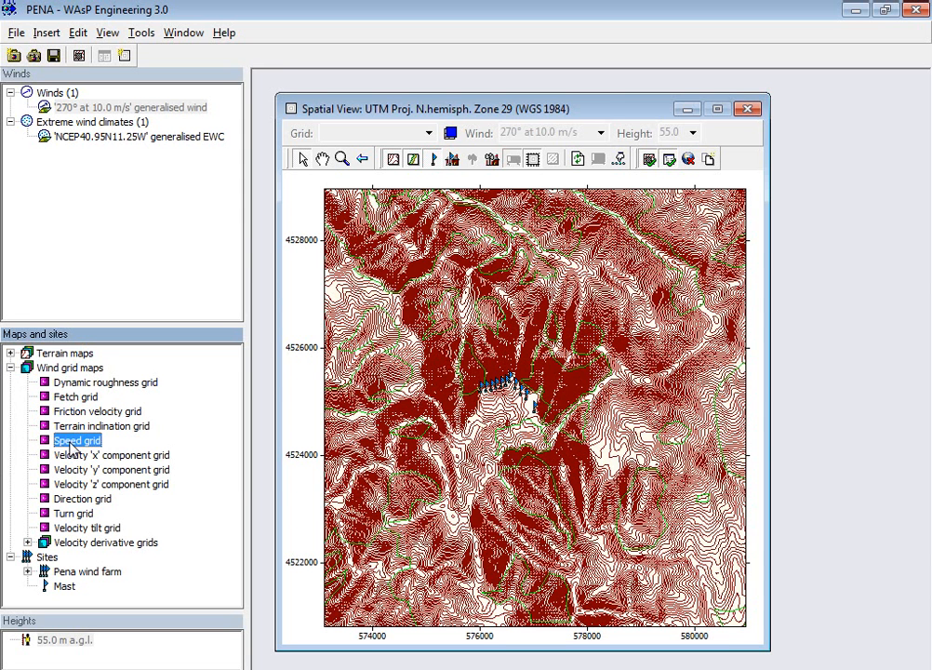
pyautogui.moveTo(137, 464)
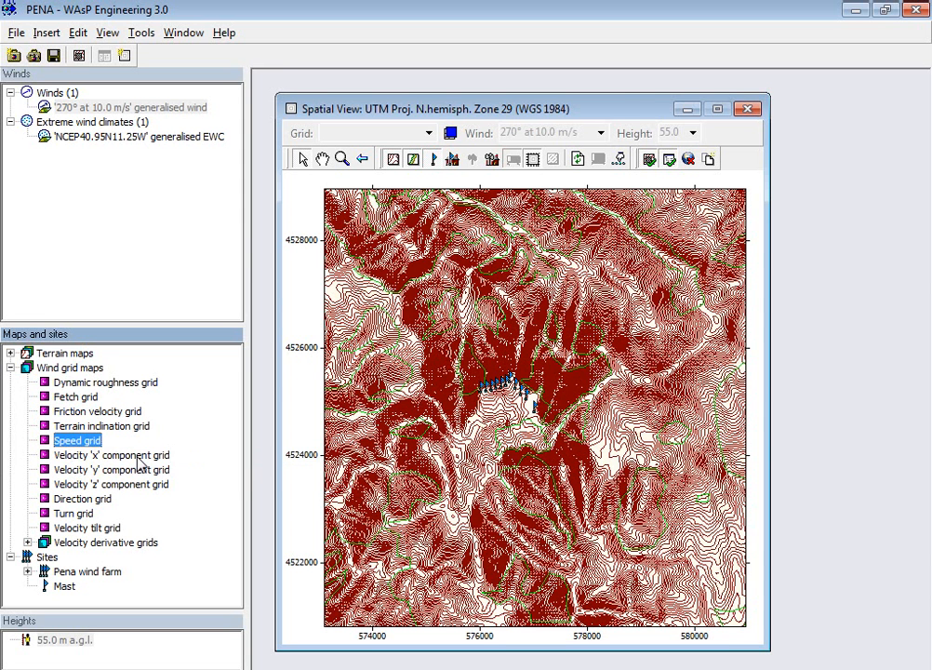
# Open the 55 m speed grid (0.85–25.51 m/s) in a new spatial view.
pyautogui.doubleClick(78, 439)
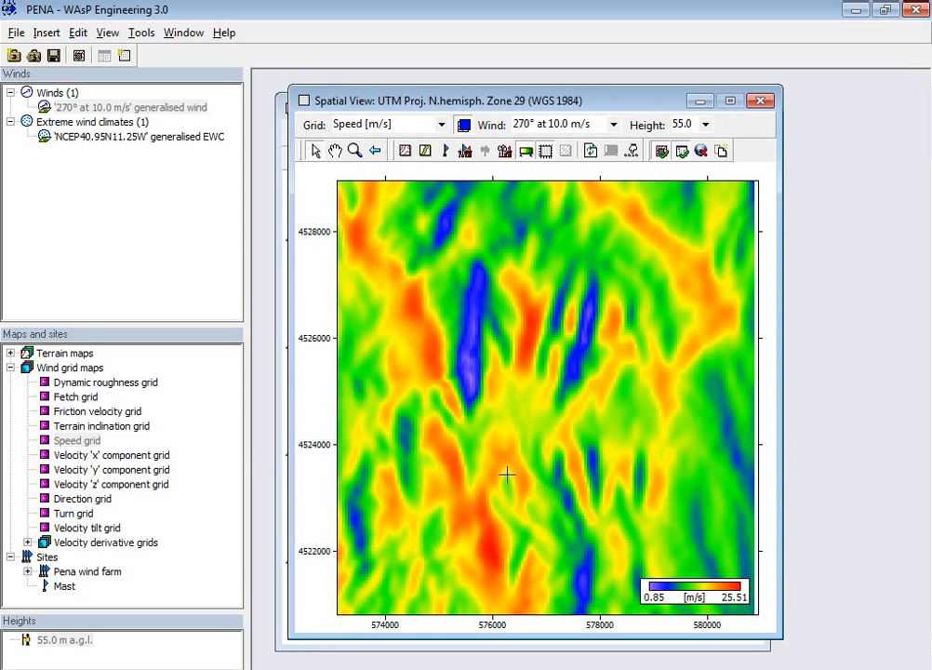
pyautogui.moveTo(552, 500)
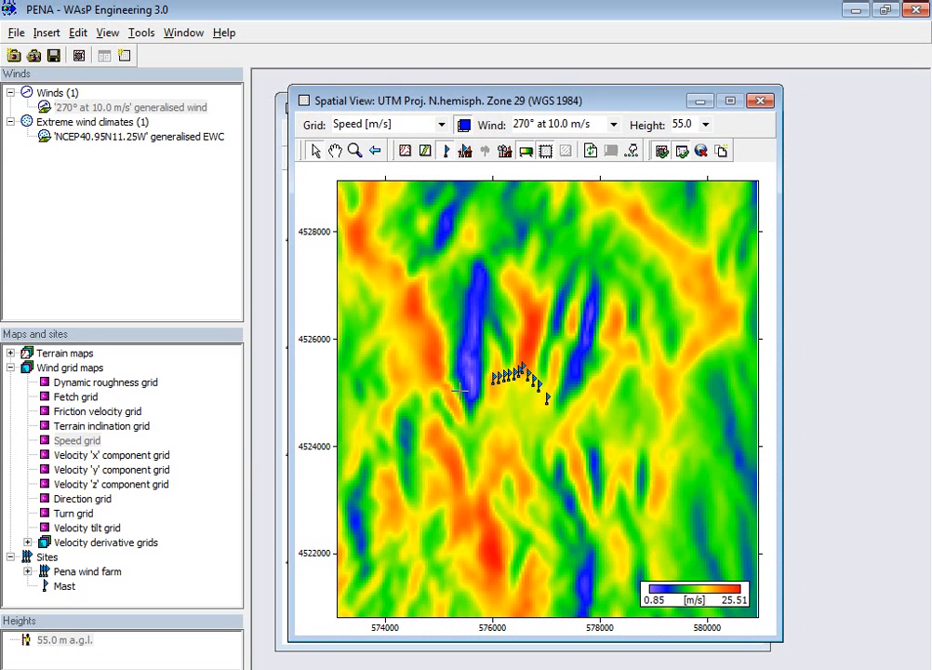
pyautogui.moveTo(429, 307)
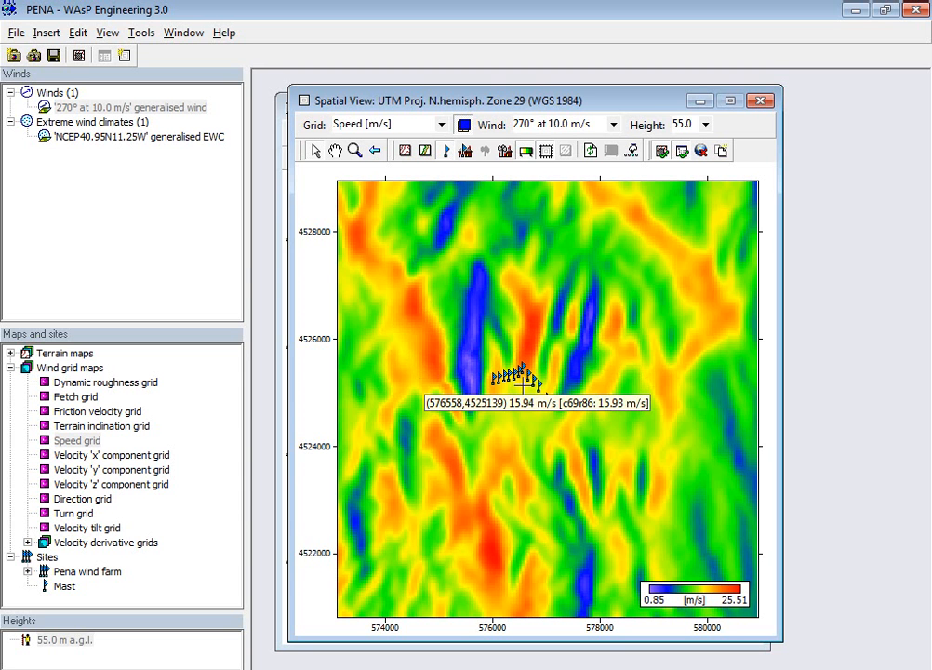
pyautogui.moveTo(521, 370)
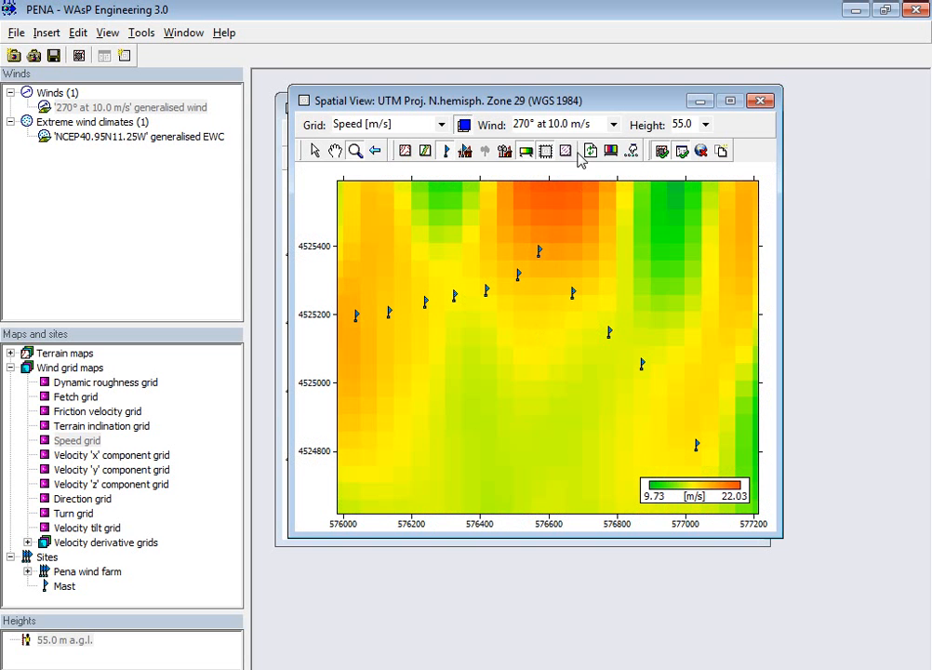
pyautogui.moveTo(565, 150)
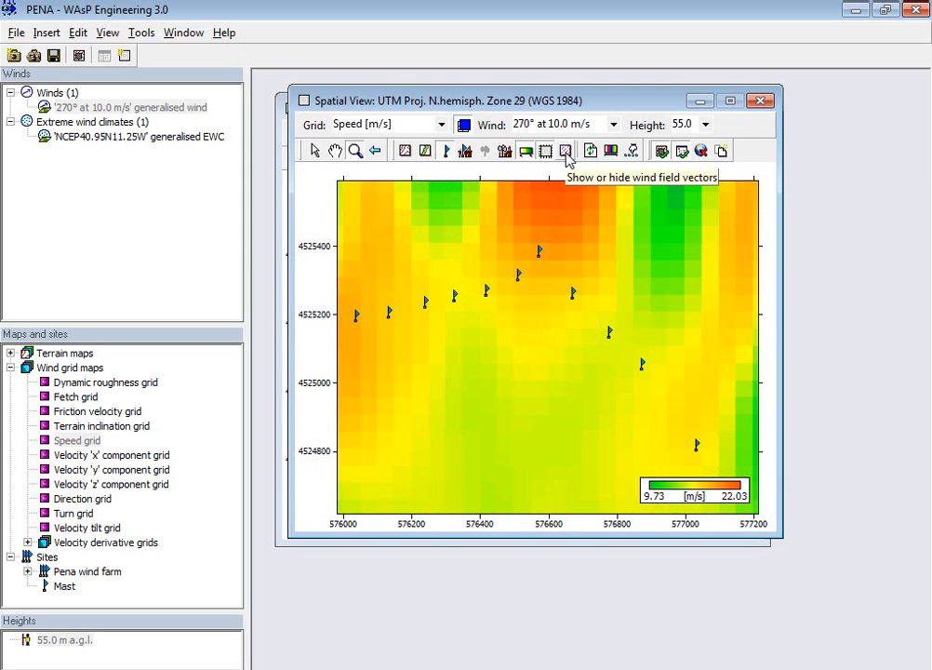
# Overlay wind field vectors on the zoomed wind farm speed map.
pyautogui.click(566, 150)
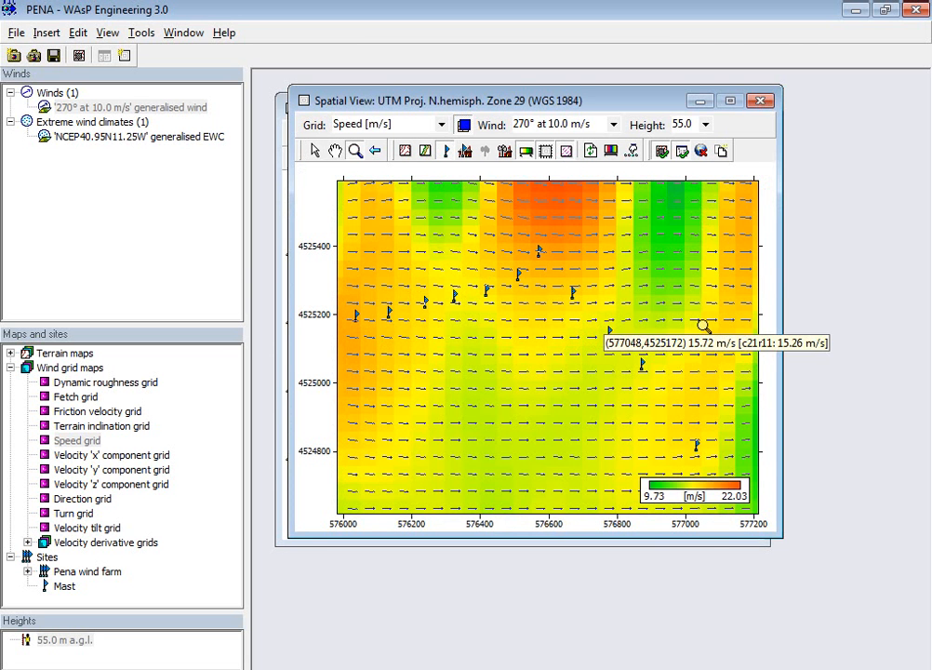
pyautogui.moveTo(709, 169)
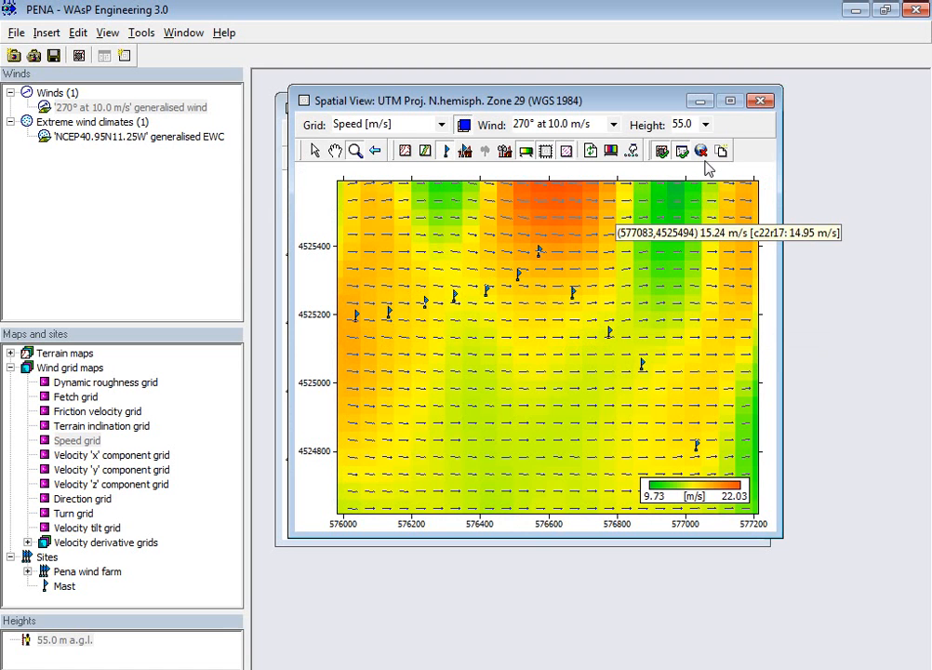
pyautogui.moveTo(700, 151)
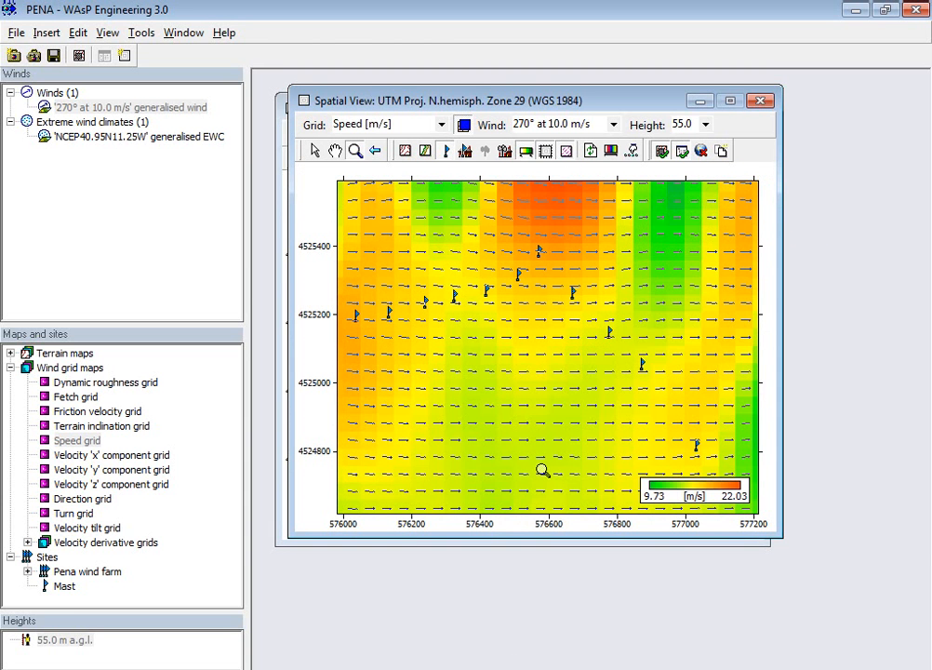
pyautogui.moveTo(575, 394)
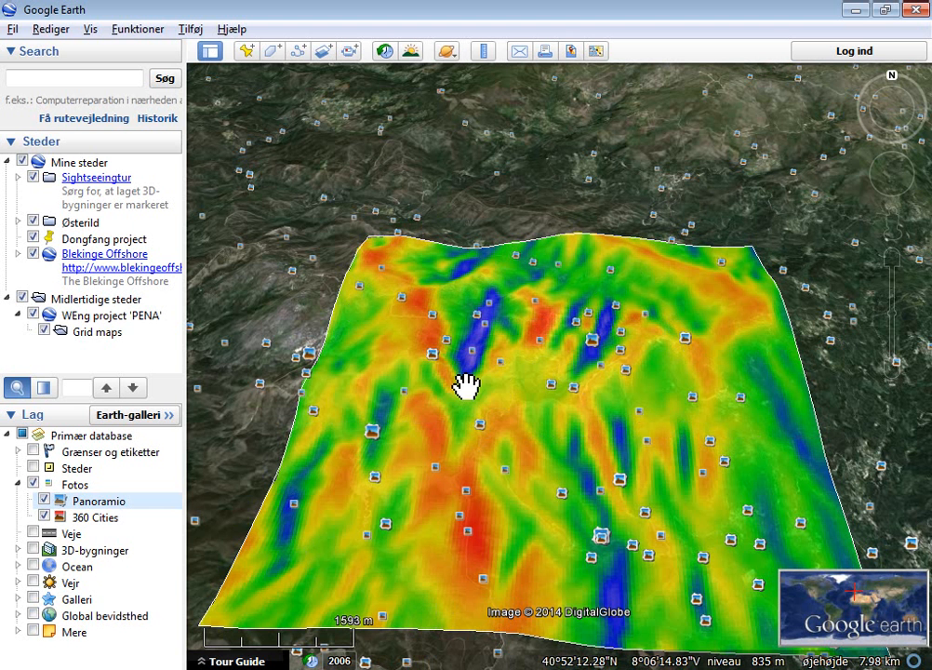
pyautogui.moveTo(441, 361)
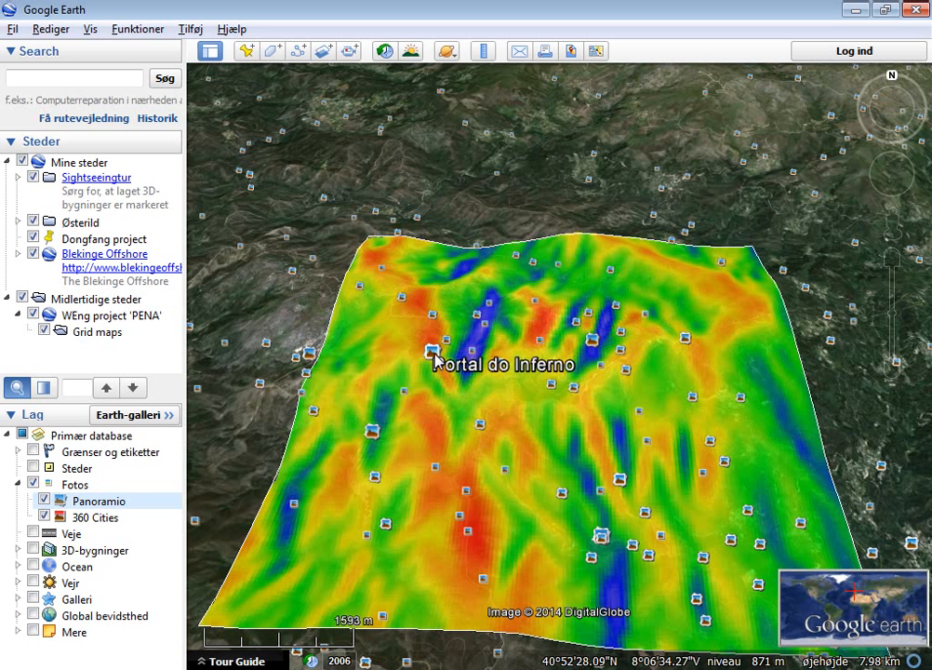
# Browse Portal do Inferno Panoramio photos, including the goats on rocks, then return to WAsP.
pyautogui.click(432, 349)
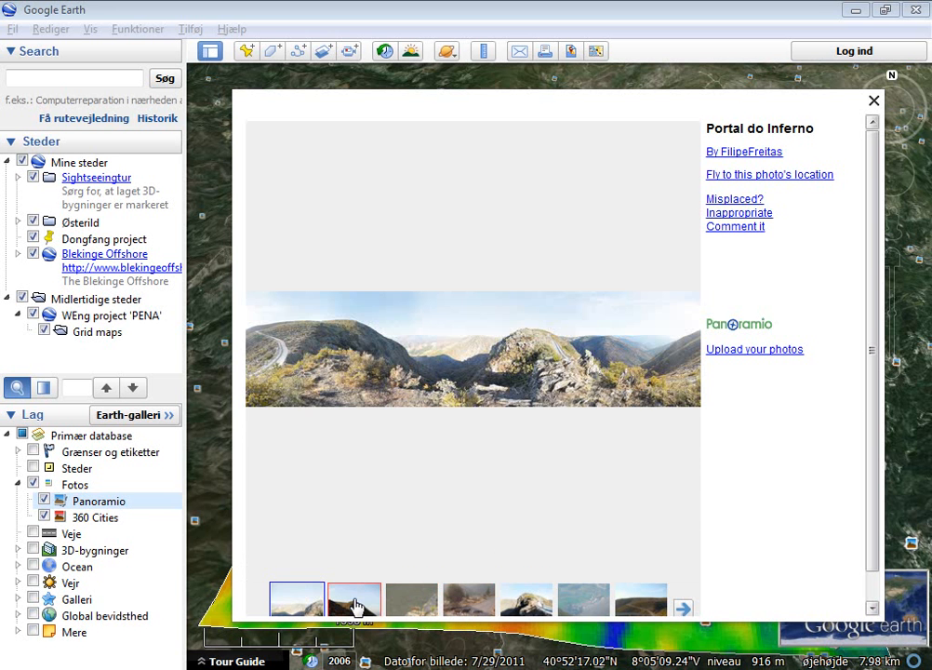
pyautogui.click(354, 600)
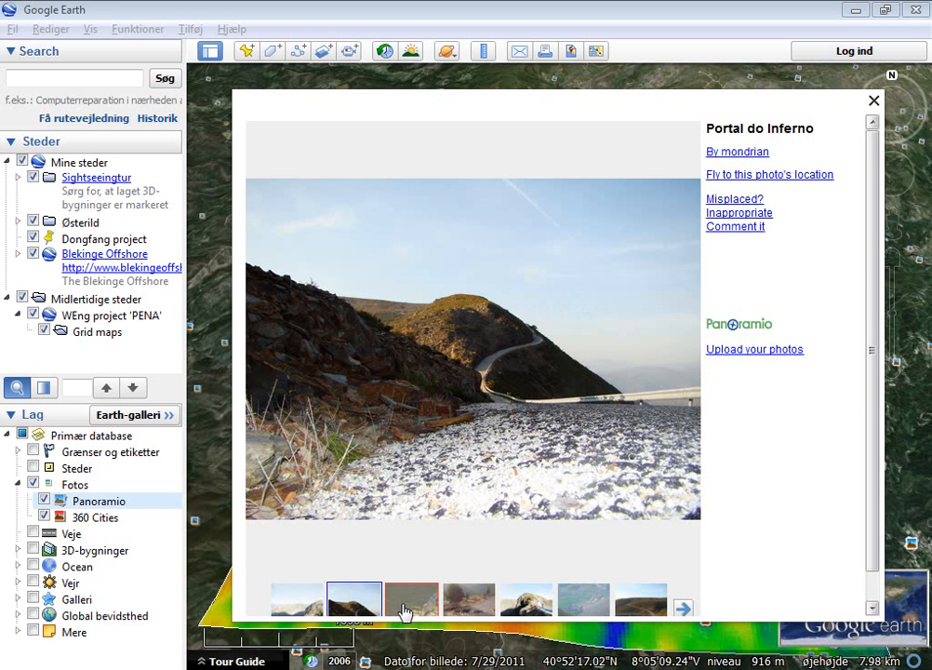
pyautogui.click(412, 599)
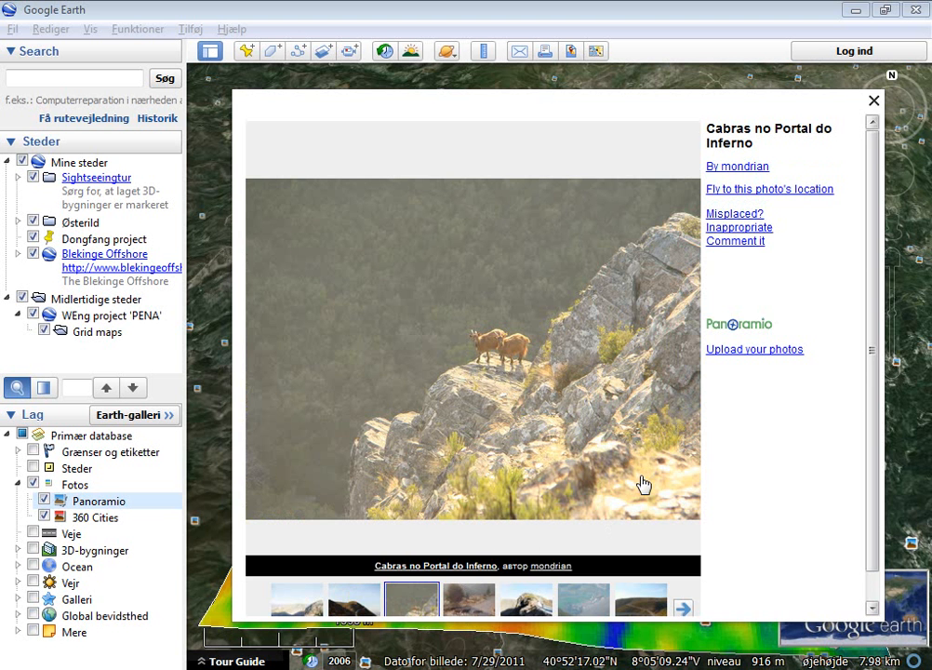
pyautogui.click(872, 100)
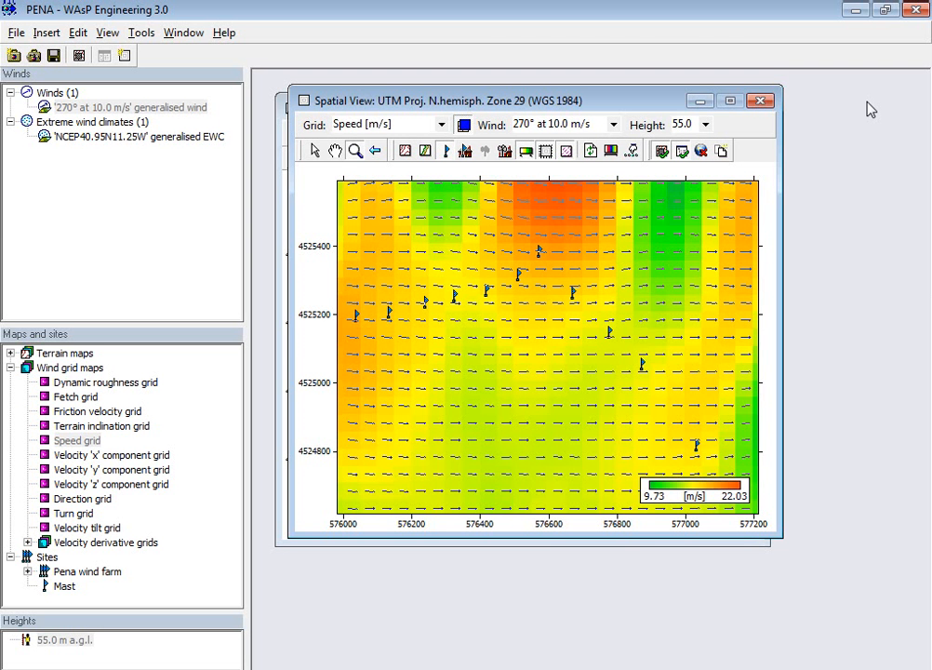
pyautogui.moveTo(223, 369)
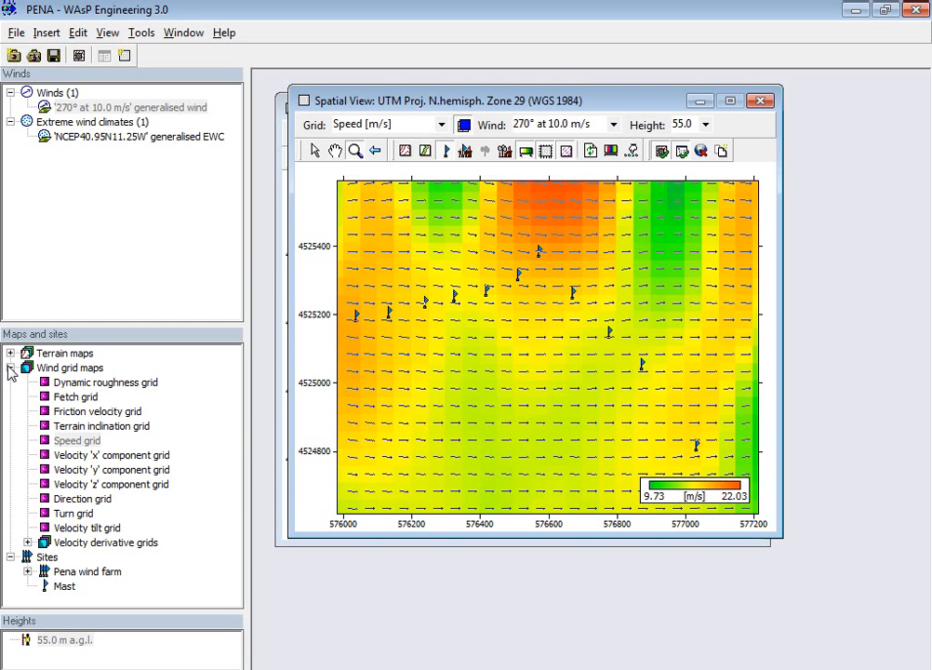
# Switch to Terrain maps and bring up the elevation grid's context menu.
pyautogui.click(10, 367)
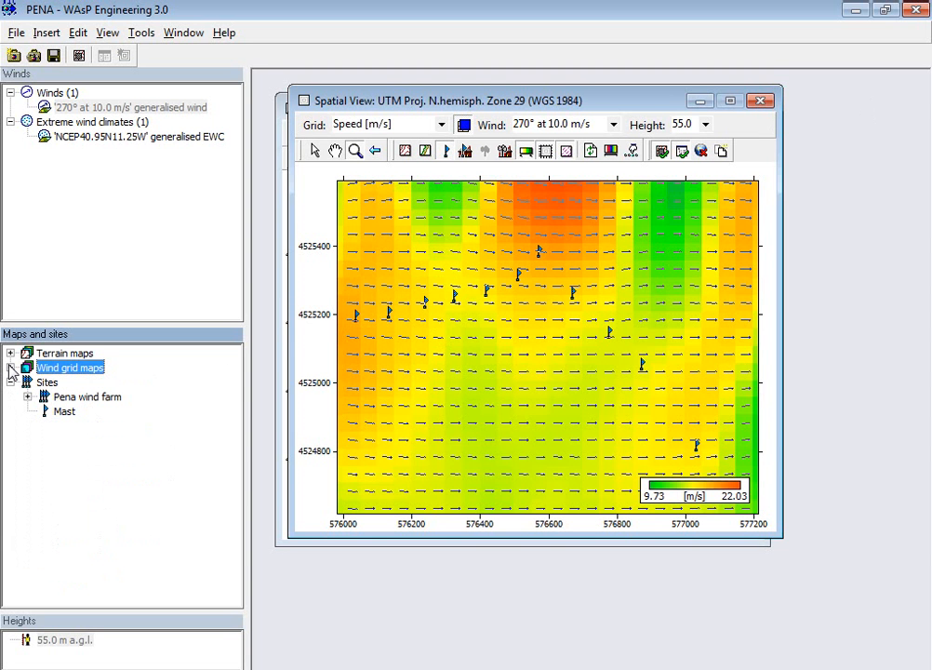
pyautogui.click(10, 367)
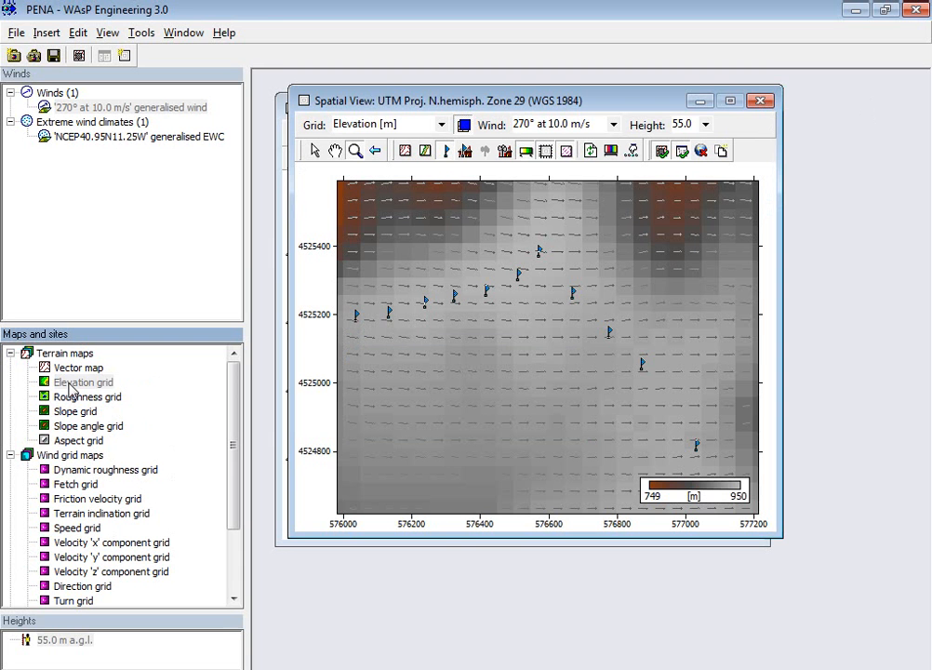
pyautogui.click(83, 382)
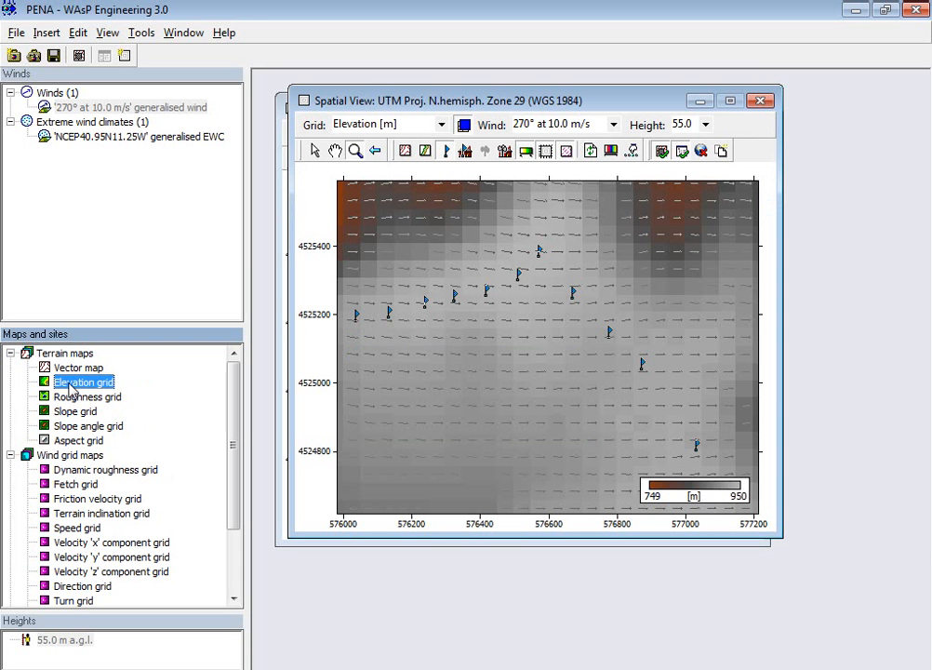
pyautogui.rightClick(83, 382)
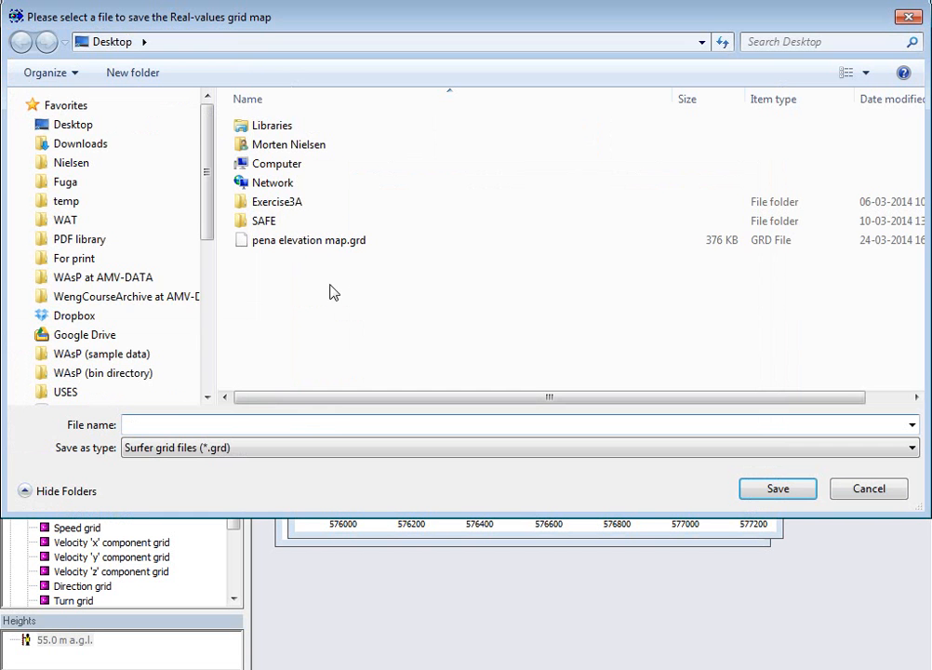
# Save the elevation grid over pena elevation map.grd, confirming the replacement.
pyautogui.click(308, 240)
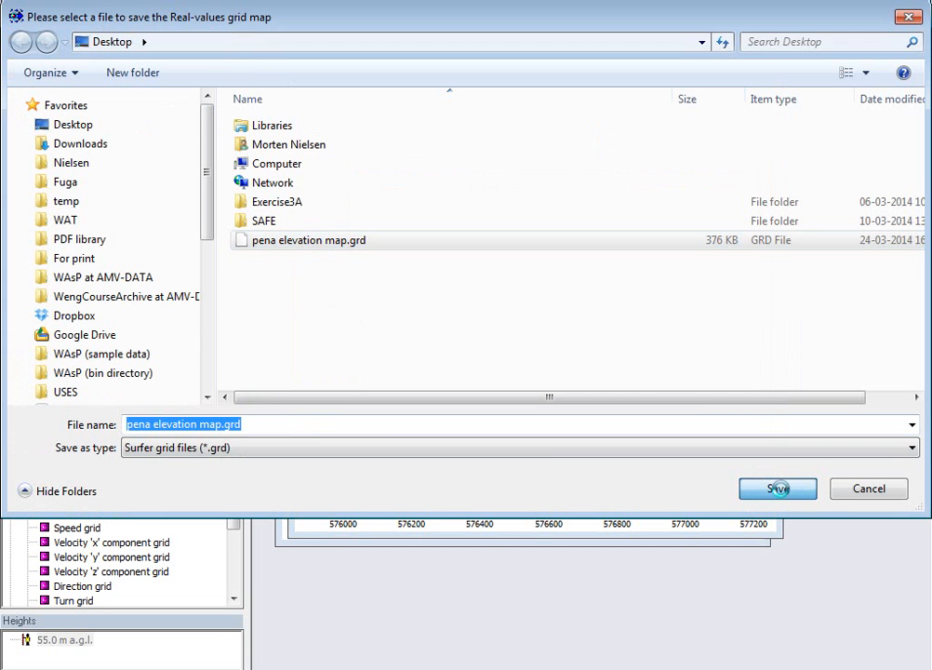
pyautogui.click(778, 488)
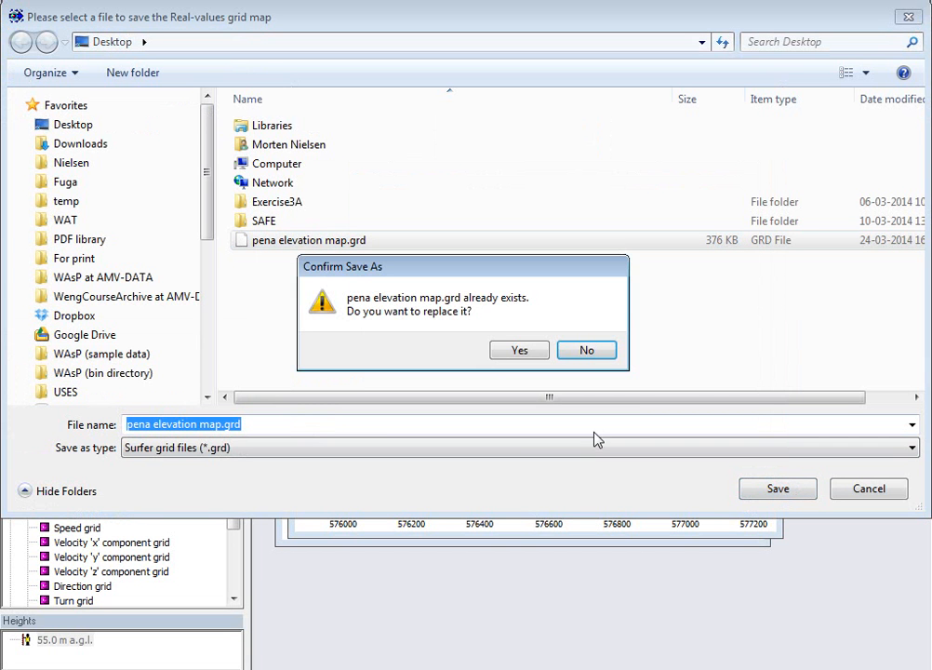
pyautogui.click(519, 350)
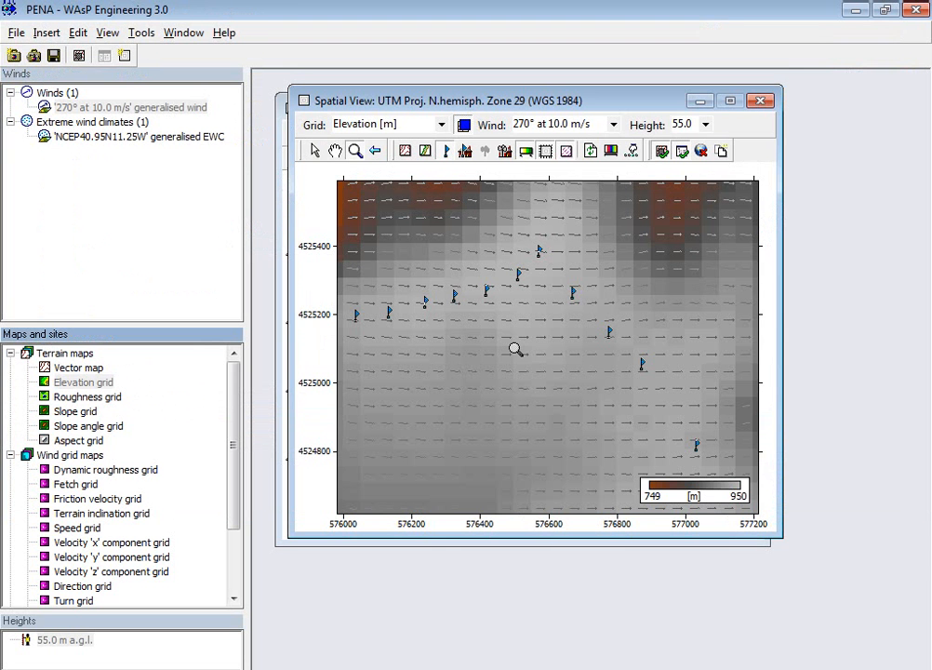
pyautogui.moveTo(925, 35)
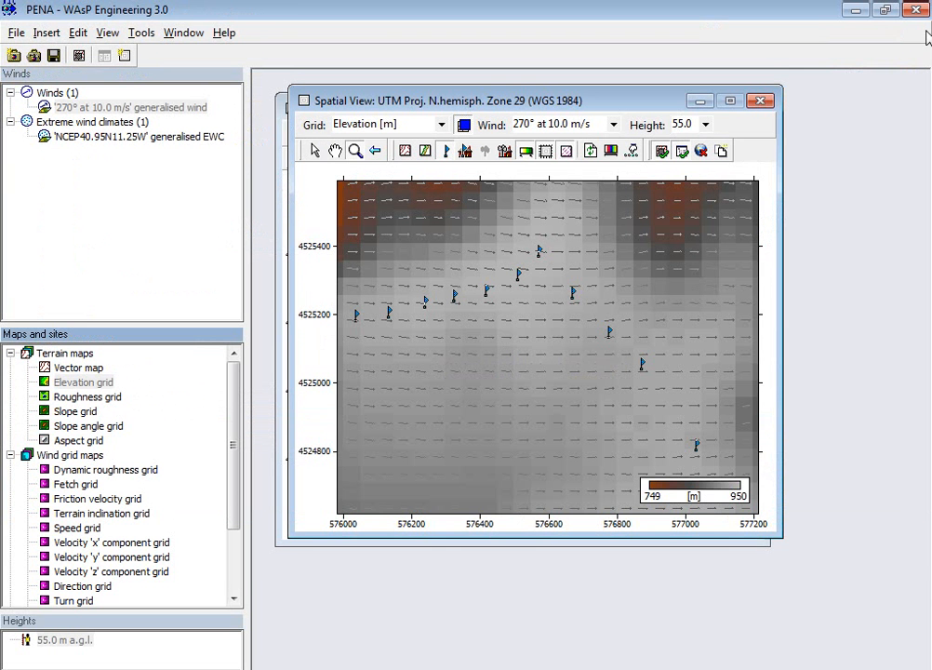